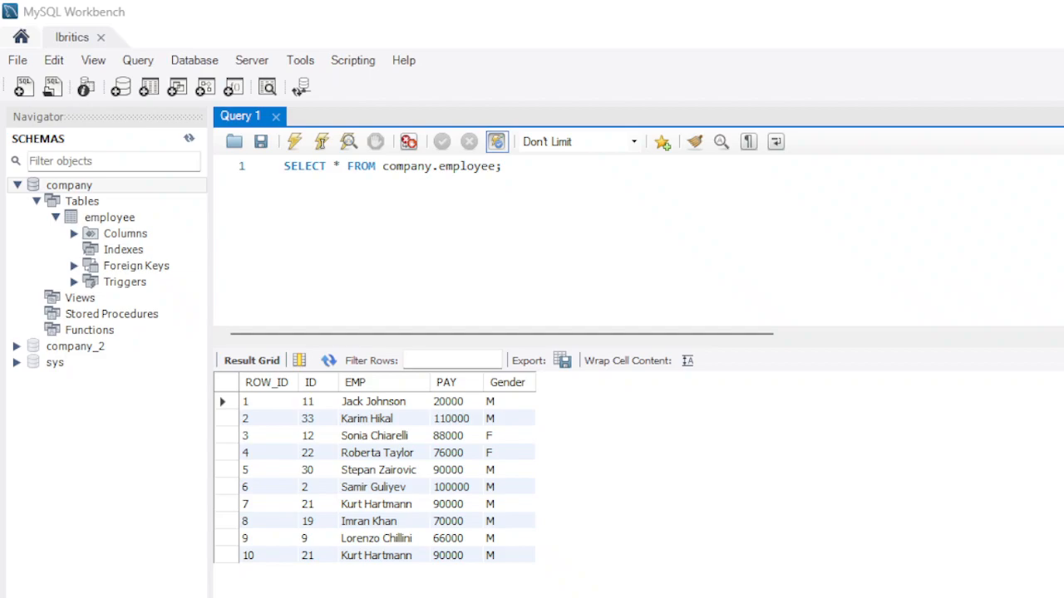
pyautogui.moveTo(601, 249)
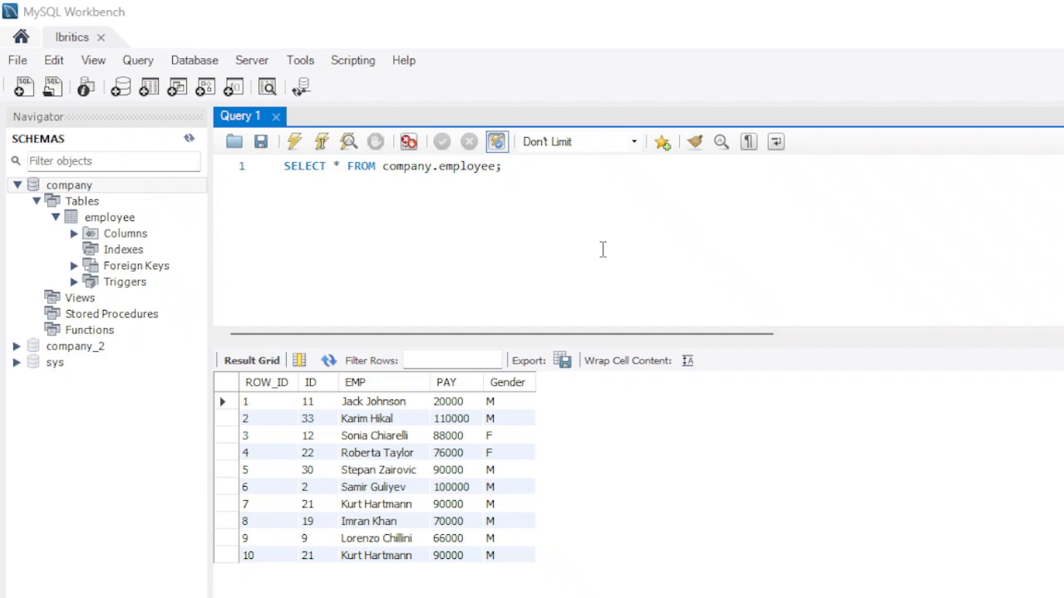
pyautogui.moveTo(355, 452)
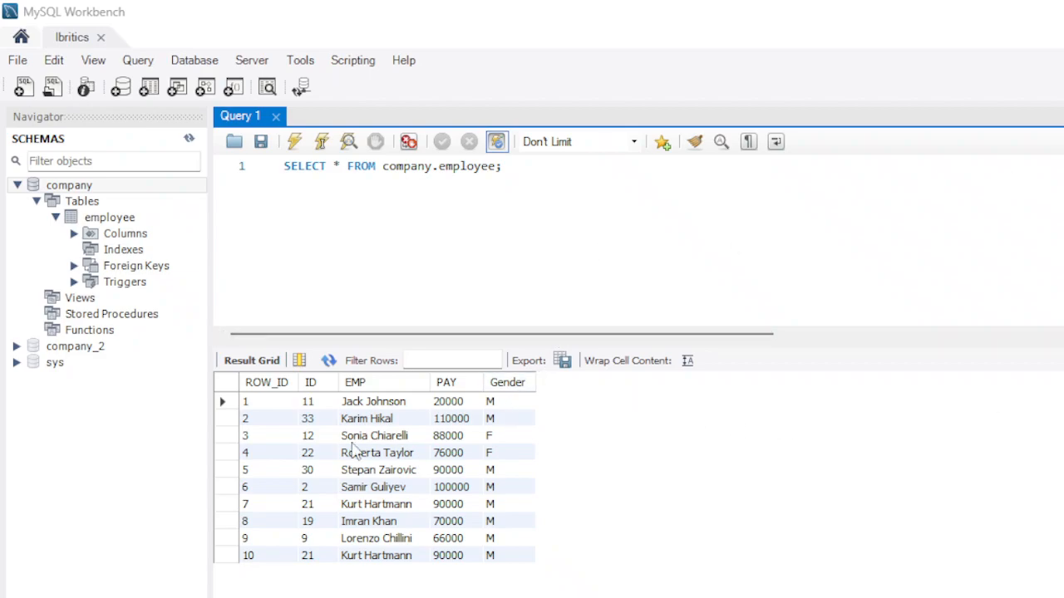
pyautogui.moveTo(605, 518)
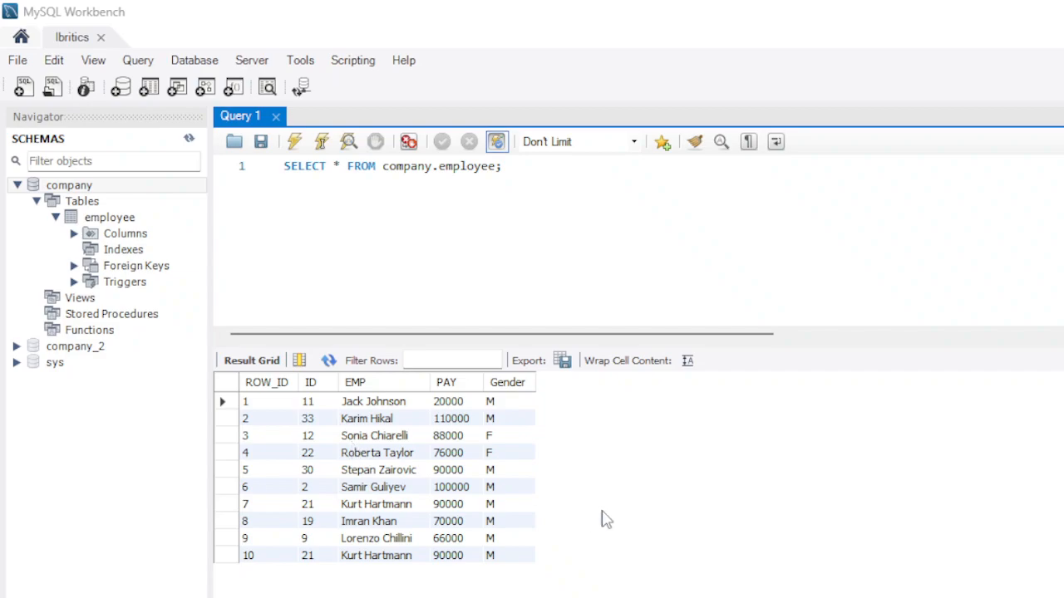
pyautogui.moveTo(628, 555)
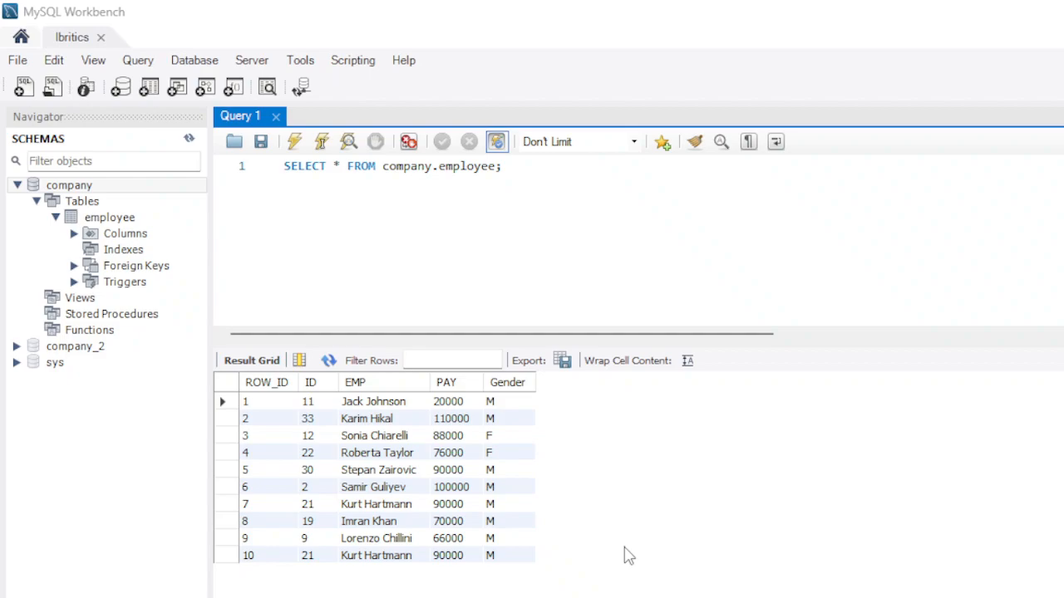
pyautogui.moveTo(661, 435)
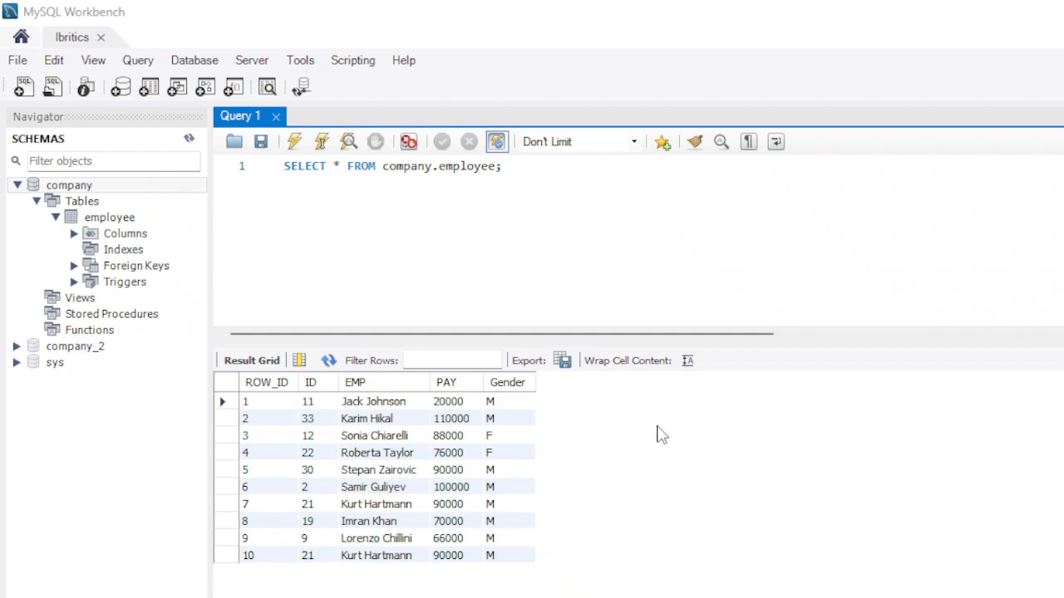
pyautogui.moveTo(110, 216)
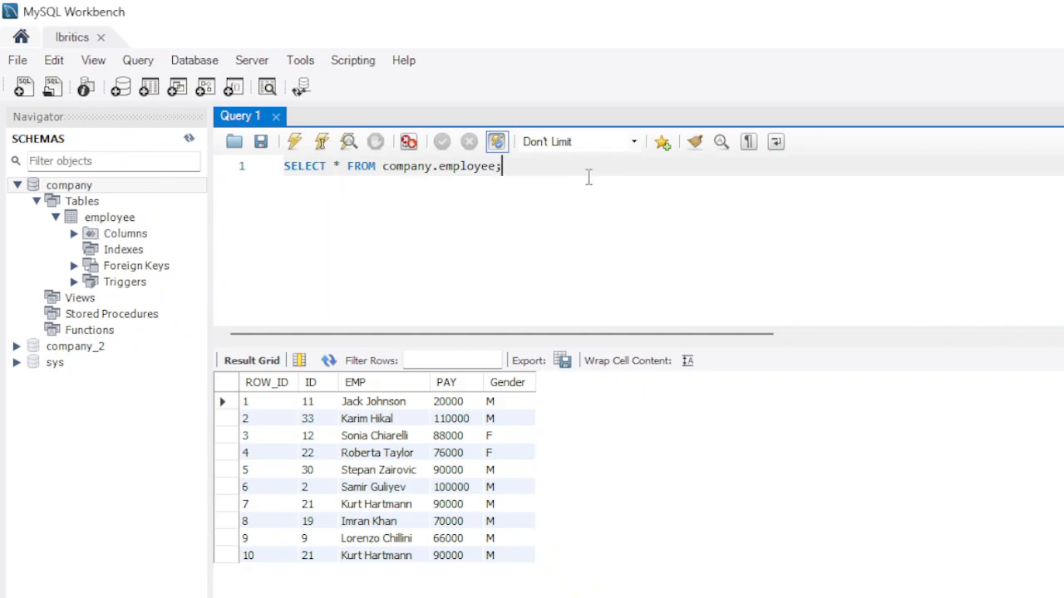
pyautogui.moveTo(110, 216)
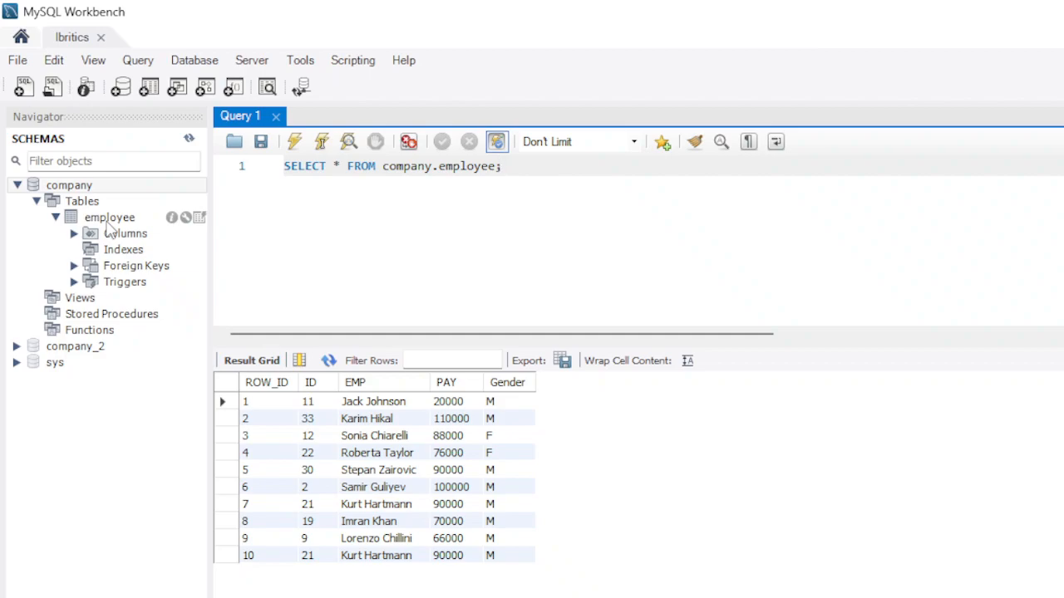
# Move the semicolon of SELECT * FROM company.employee onto line 2
pyautogui.click(498, 166)
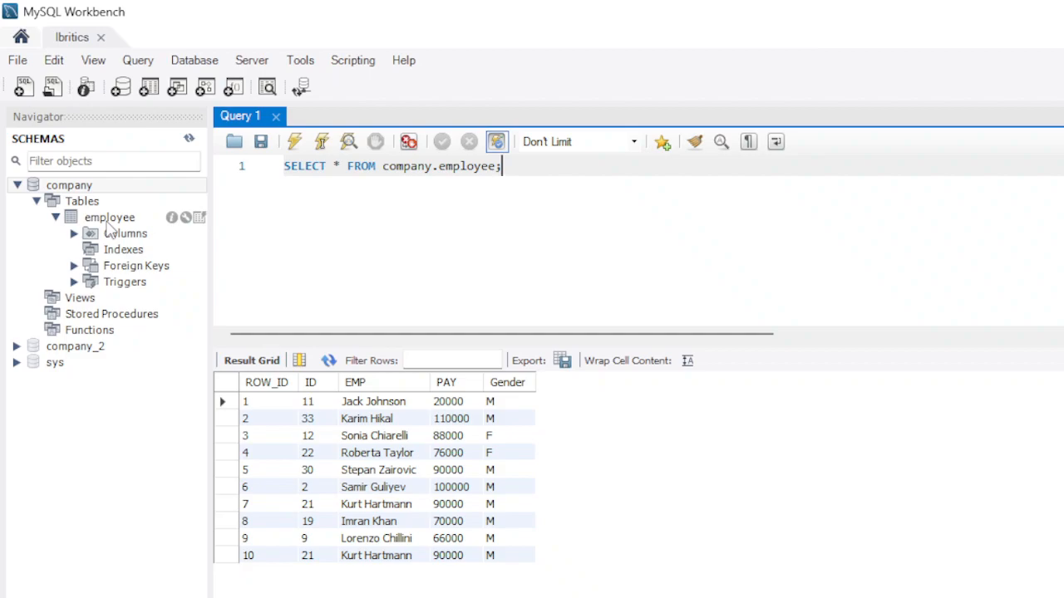
pyautogui.moveTo(594, 219)
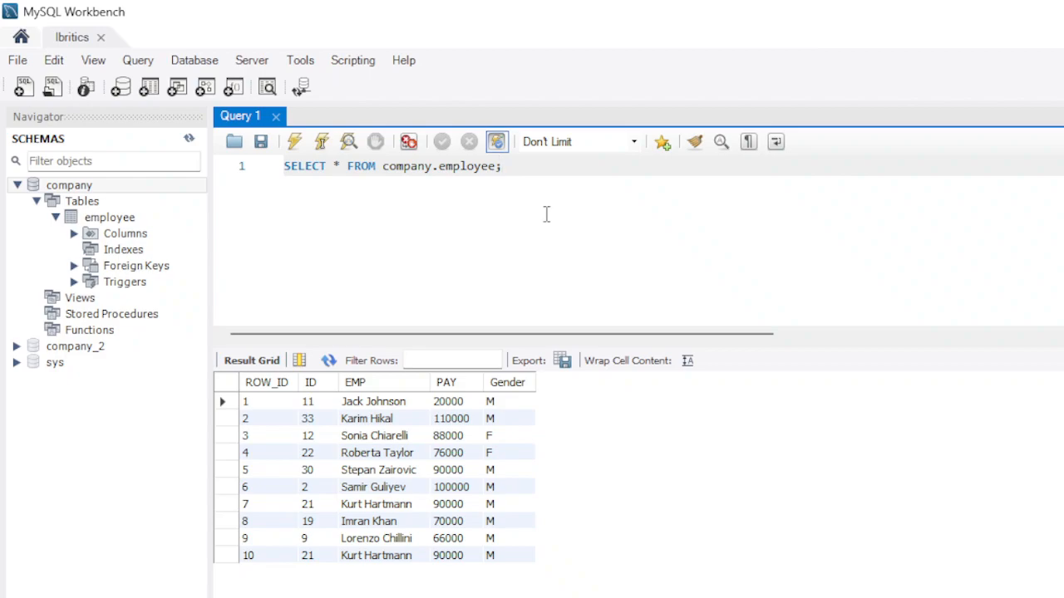
pyautogui.moveTo(490, 213)
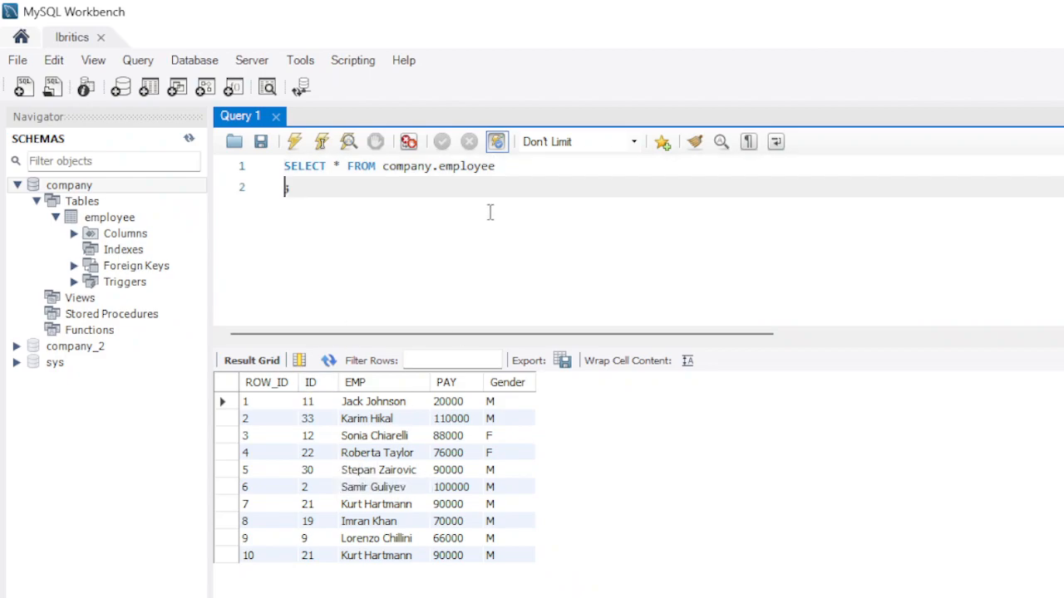
pyautogui.moveTo(399, 452)
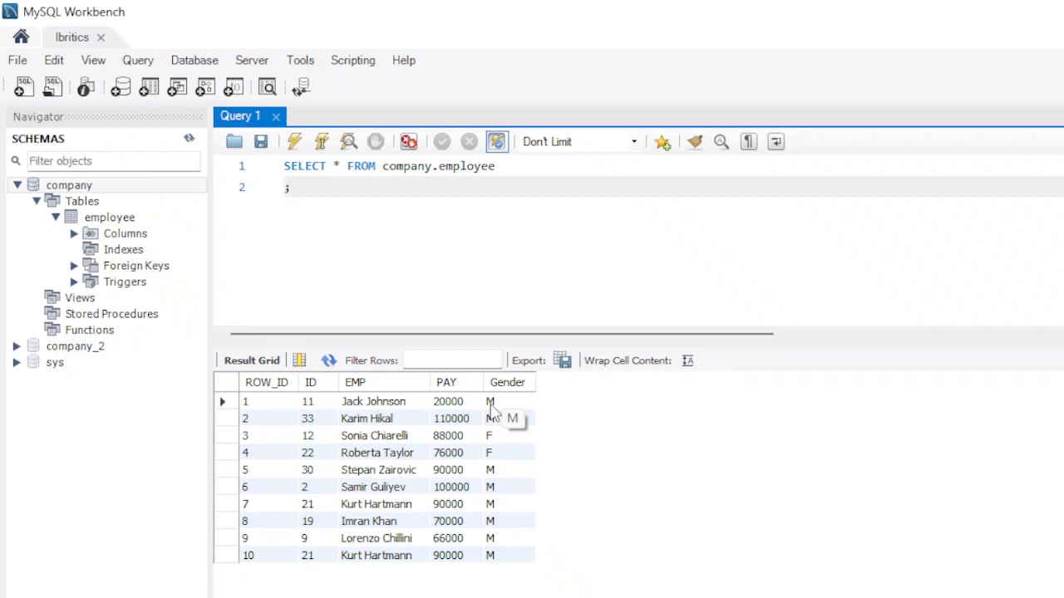
pyautogui.moveTo(489, 469)
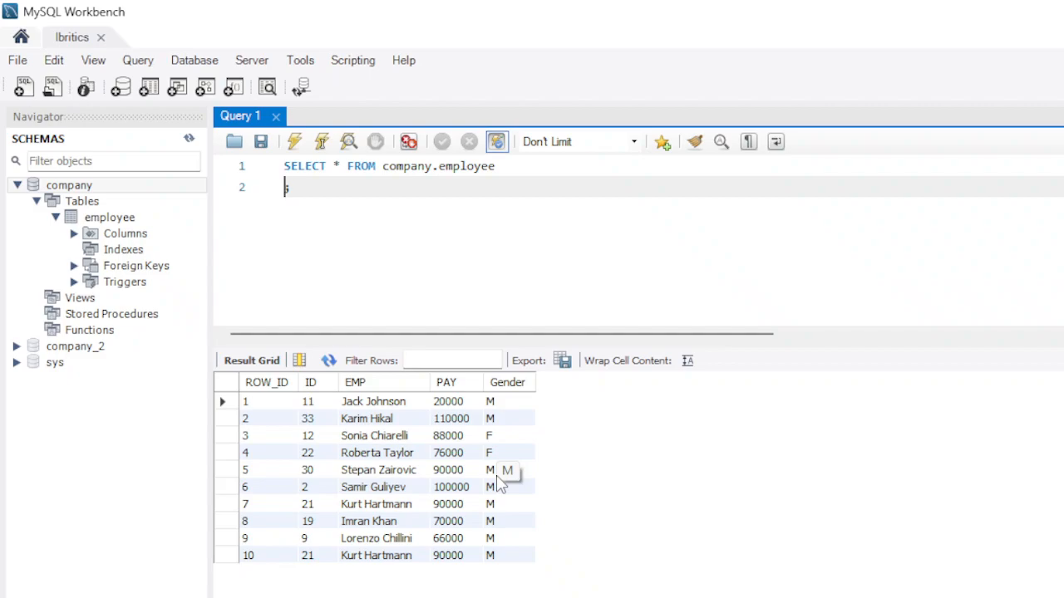
# Add GROUP BY Gender to the query and remove the asterisk after SELECT
pyautogui.write('GROUP')
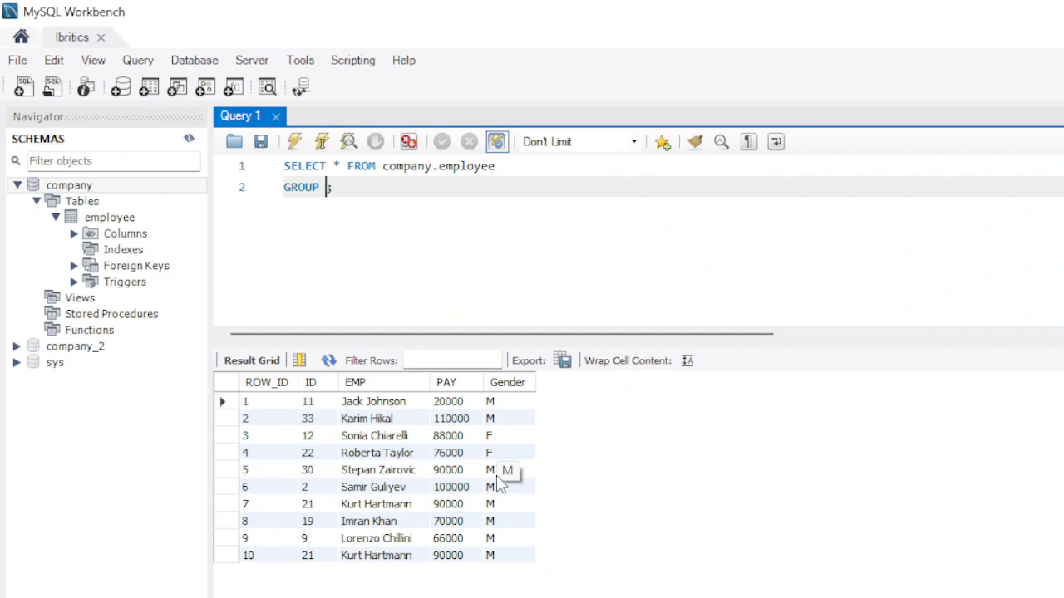
pyautogui.write('BY G')
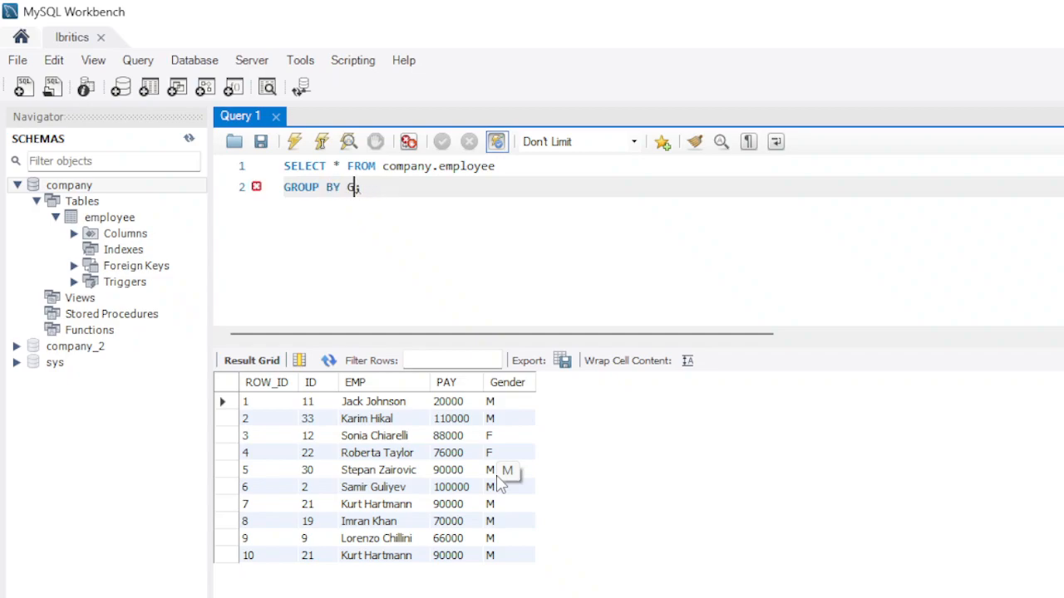
pyautogui.write('ender;')
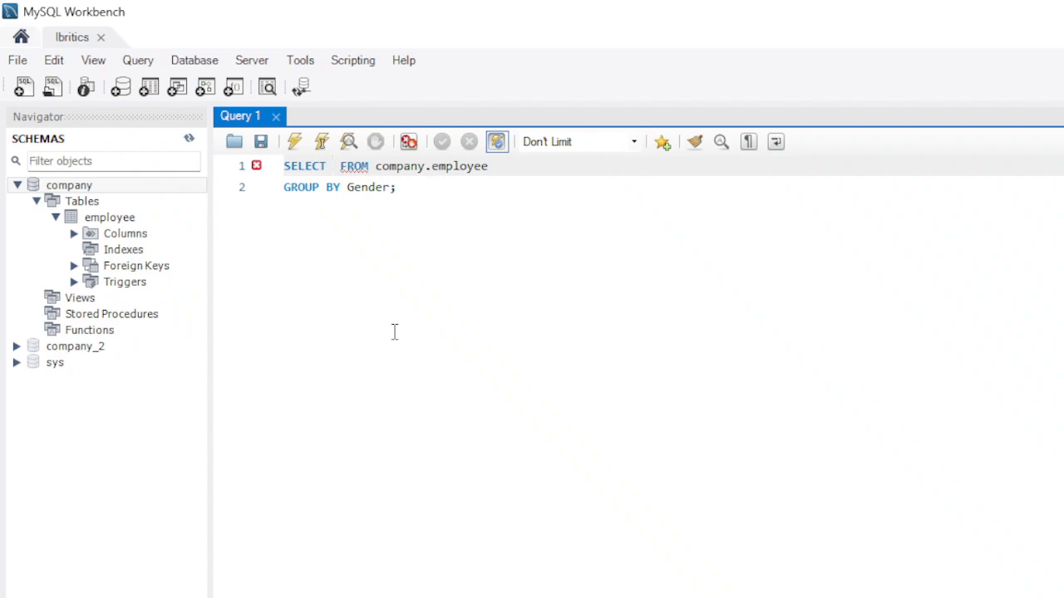
# Write SELECT avg(PAY) so the query averages pay per gender
pyautogui.click(332, 167)
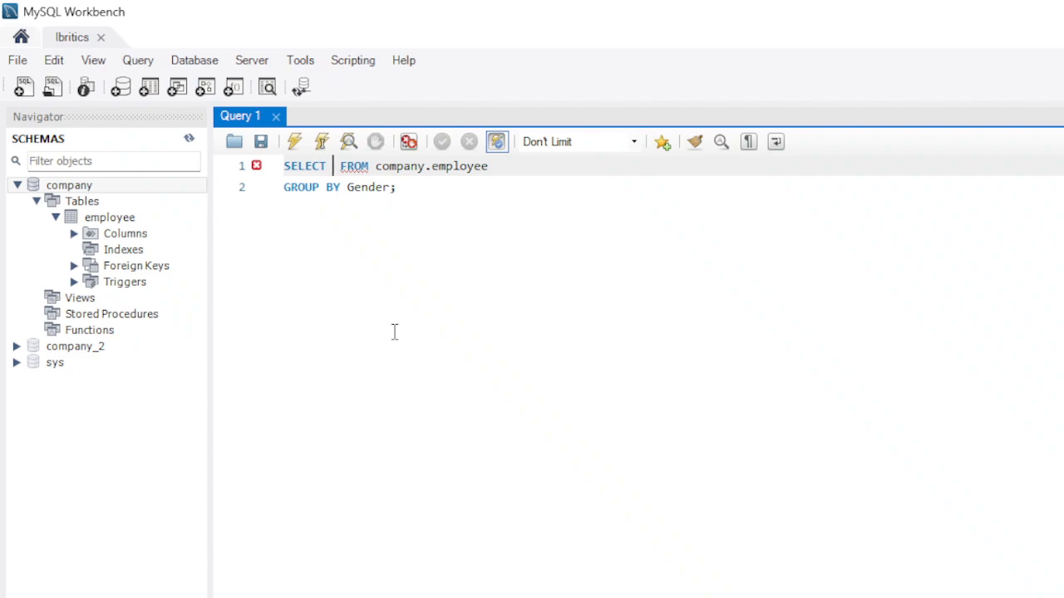
pyautogui.write('avg(')
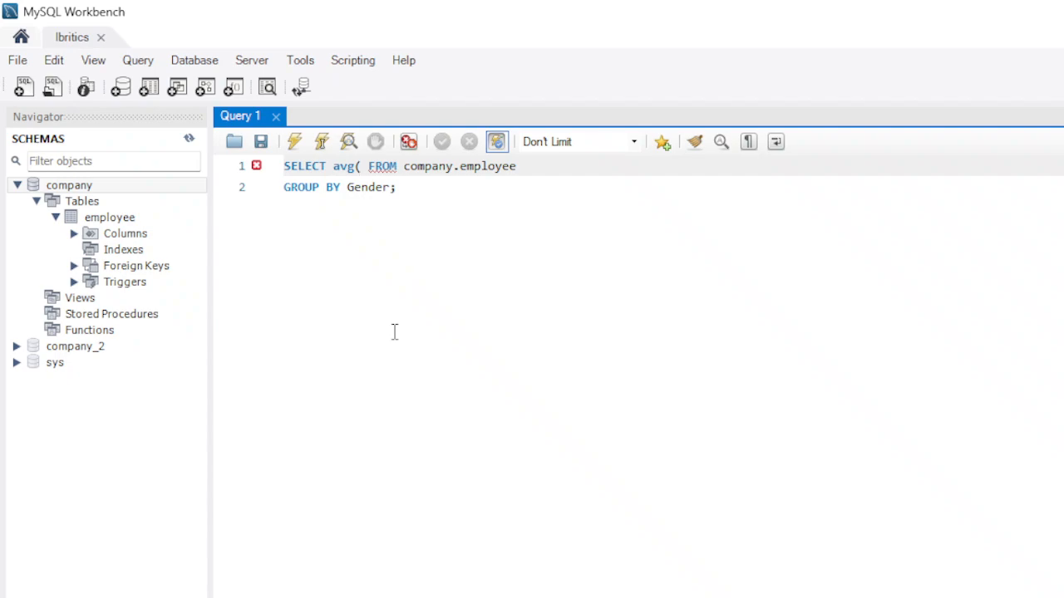
pyautogui.write('PAY')
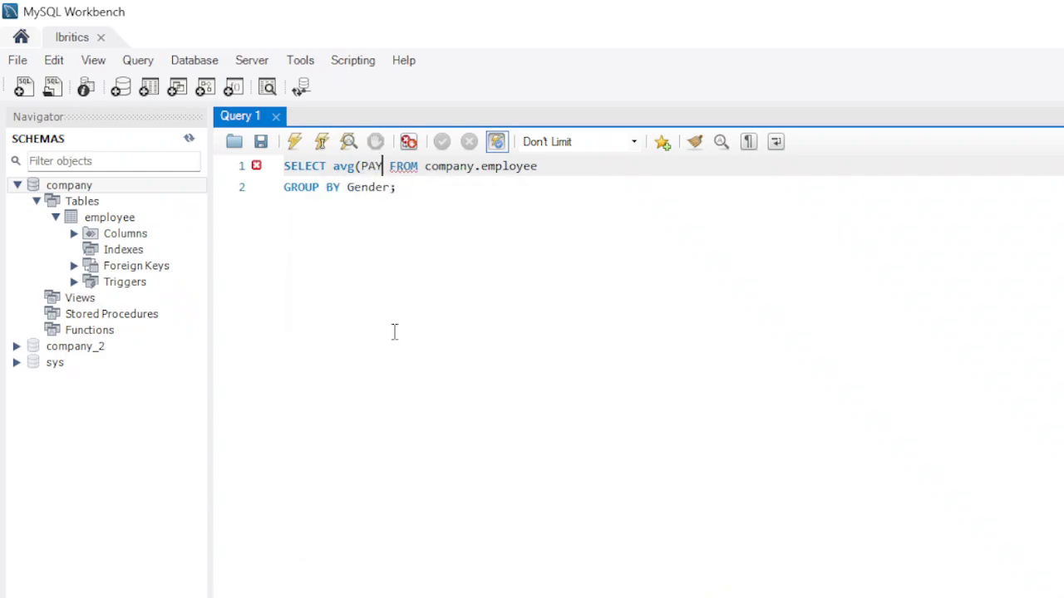
pyautogui.write(')')
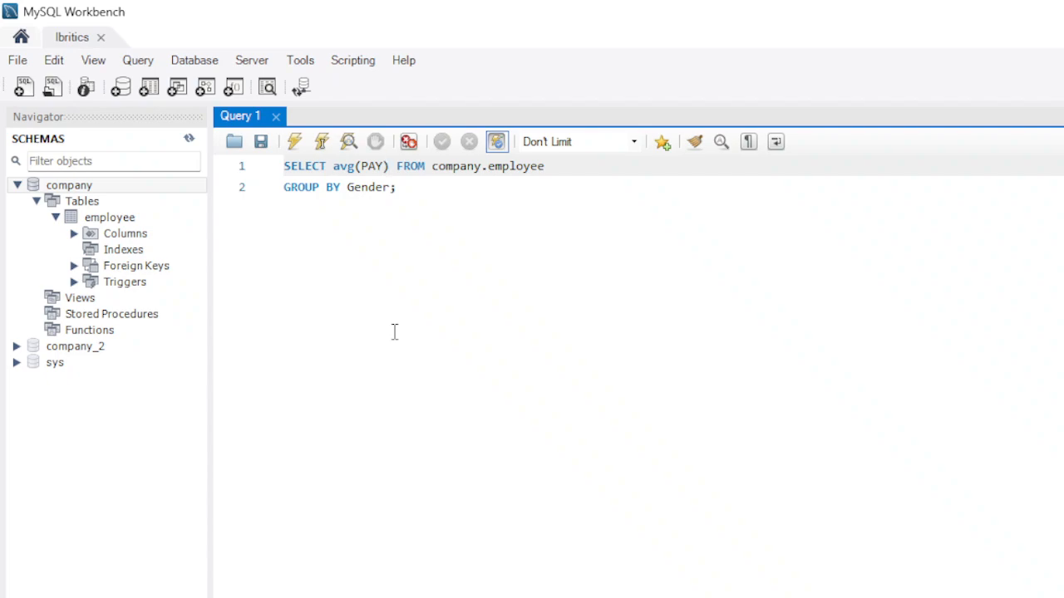
pyautogui.moveTo(462, 260)
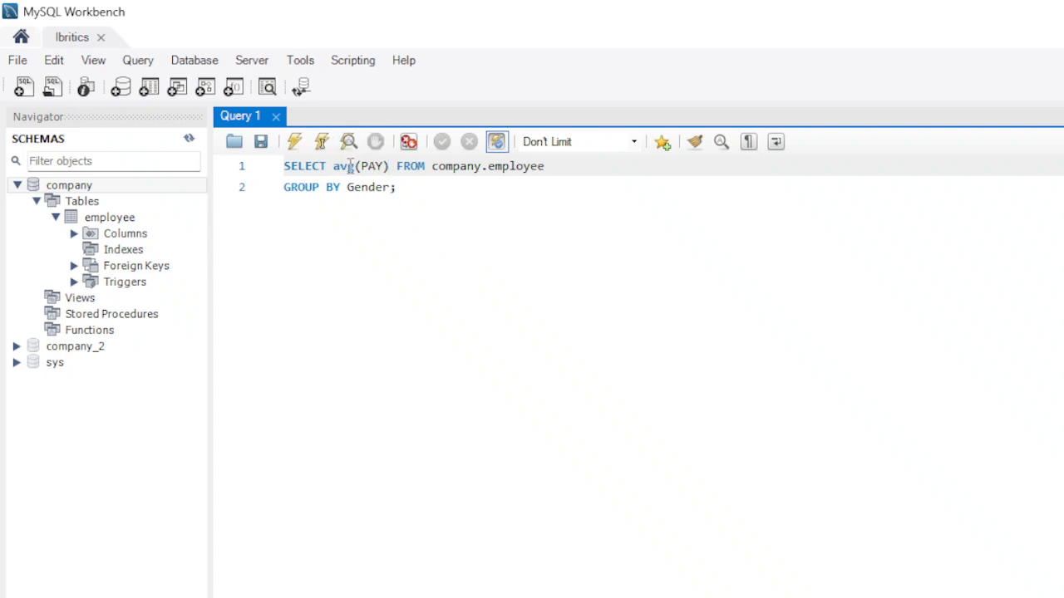
pyautogui.moveTo(384, 171)
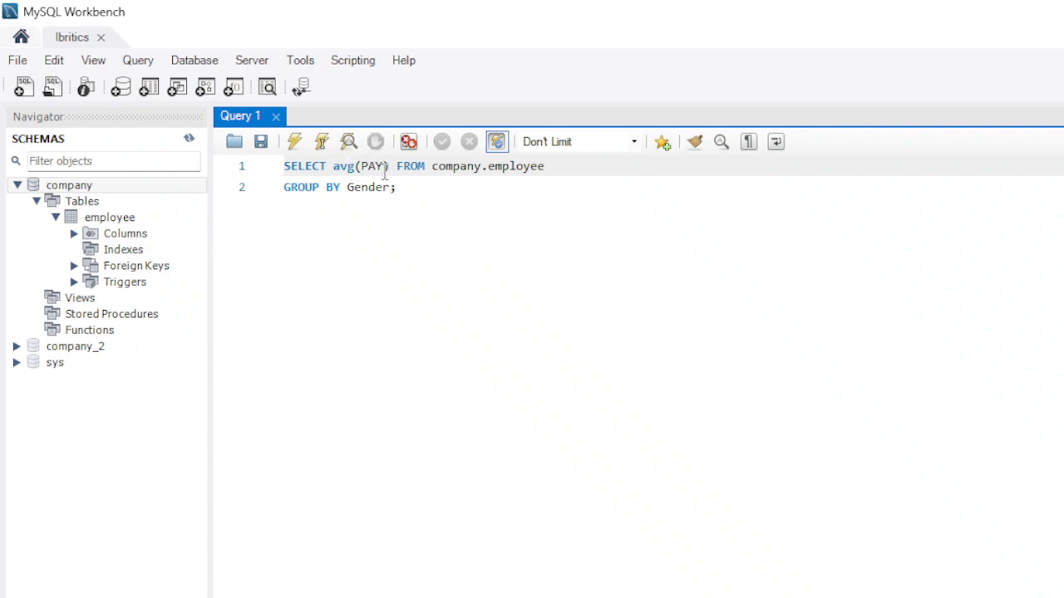
pyautogui.moveTo(442, 191)
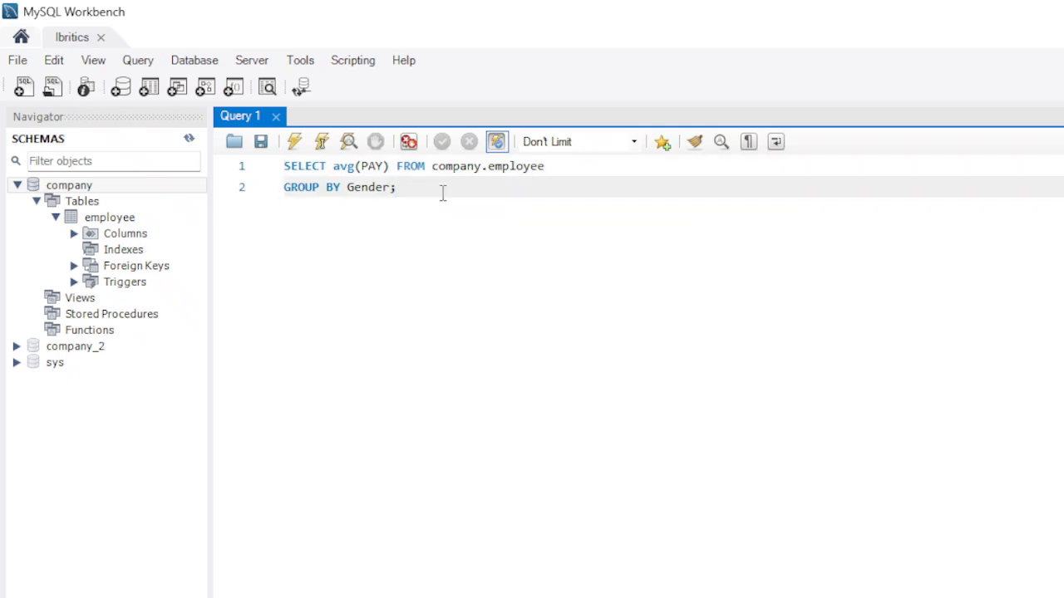
# Execute the grouped query, returning averages 79500.0000 and 82000.0000
pyautogui.click(294, 141)
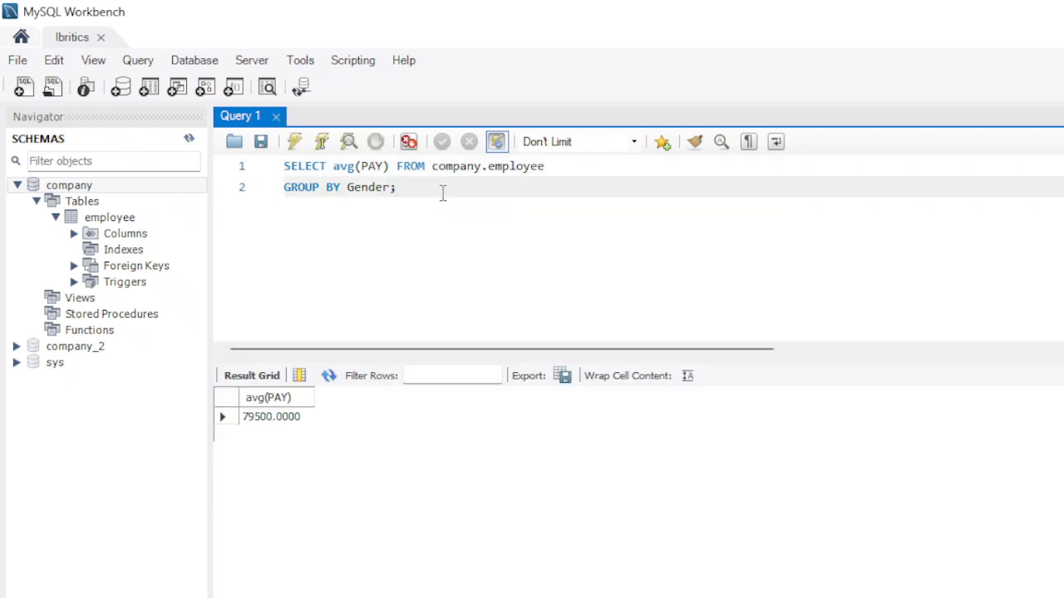
pyautogui.click(293, 142)
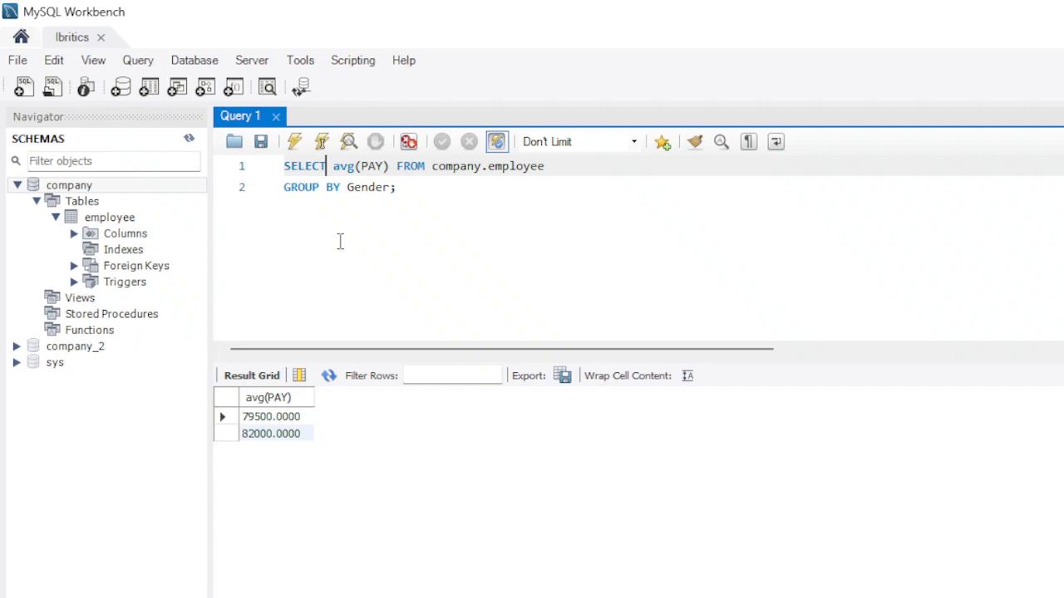
# Add Gender, before avg(PAY) so results pair M and F with their averages
pyautogui.write('G,')
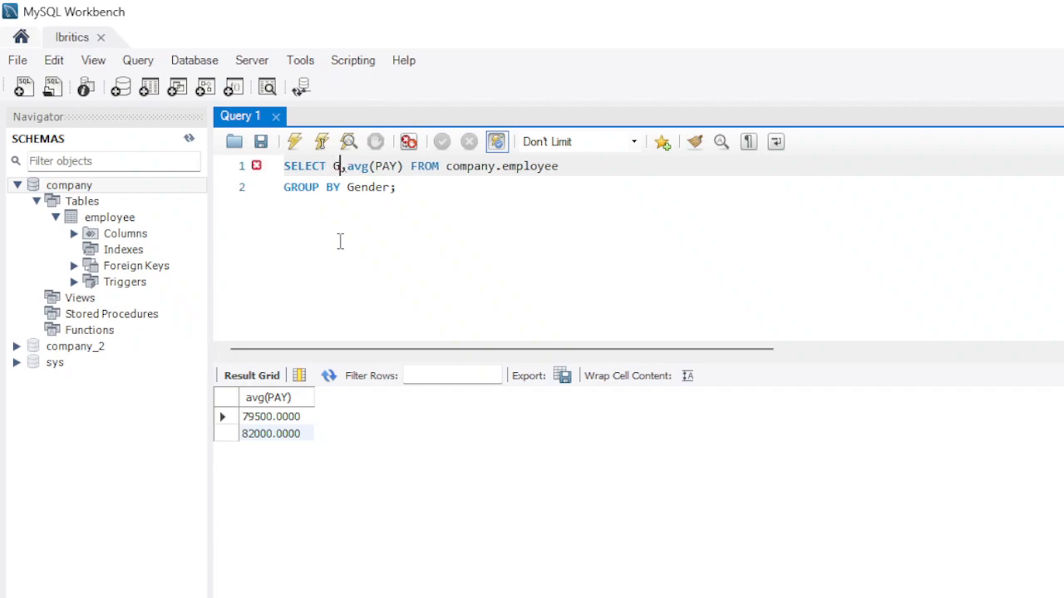
pyautogui.write('ender')
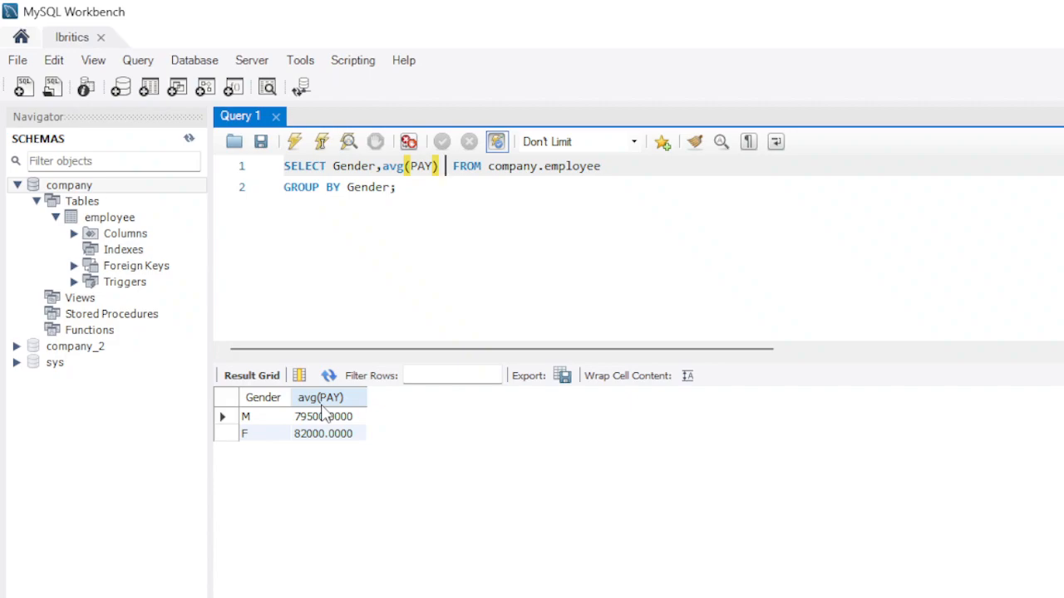
# Alias the average column as Average_Pay and rerun the query
pyautogui.write('as')
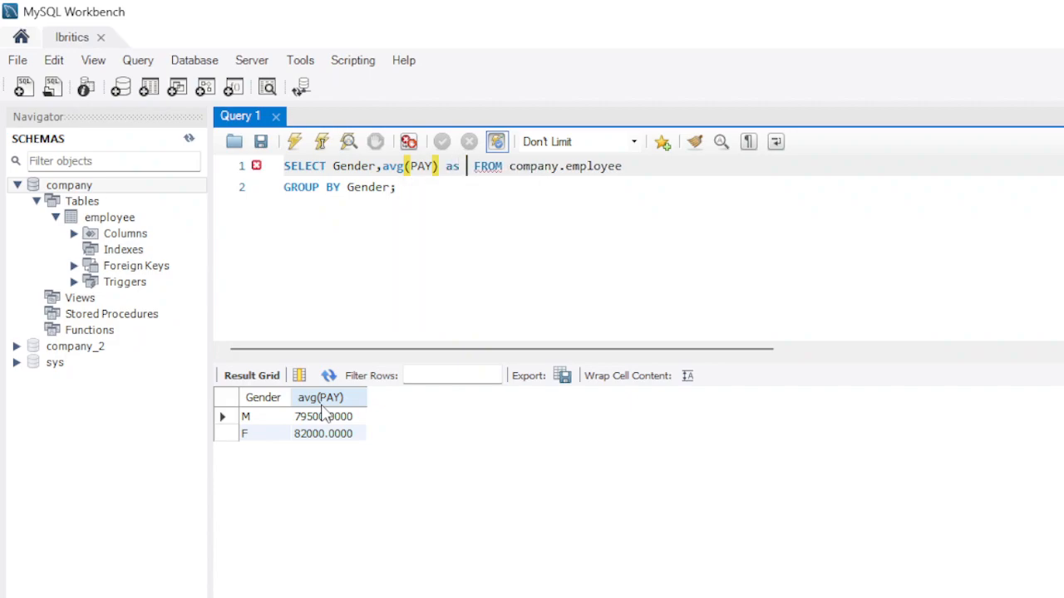
pyautogui.write('Average-')
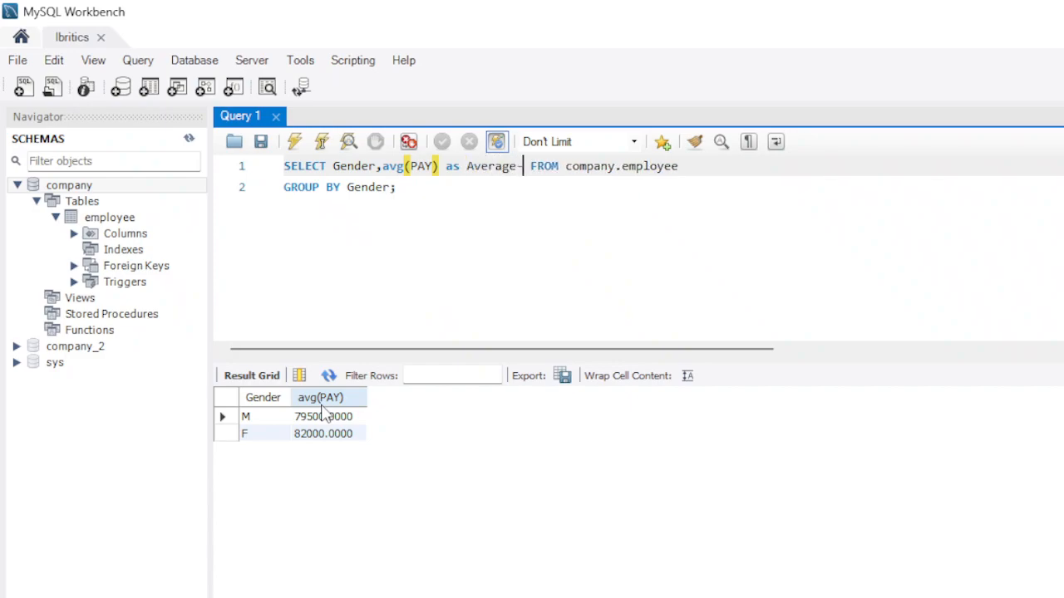
pyautogui.write('Pay')
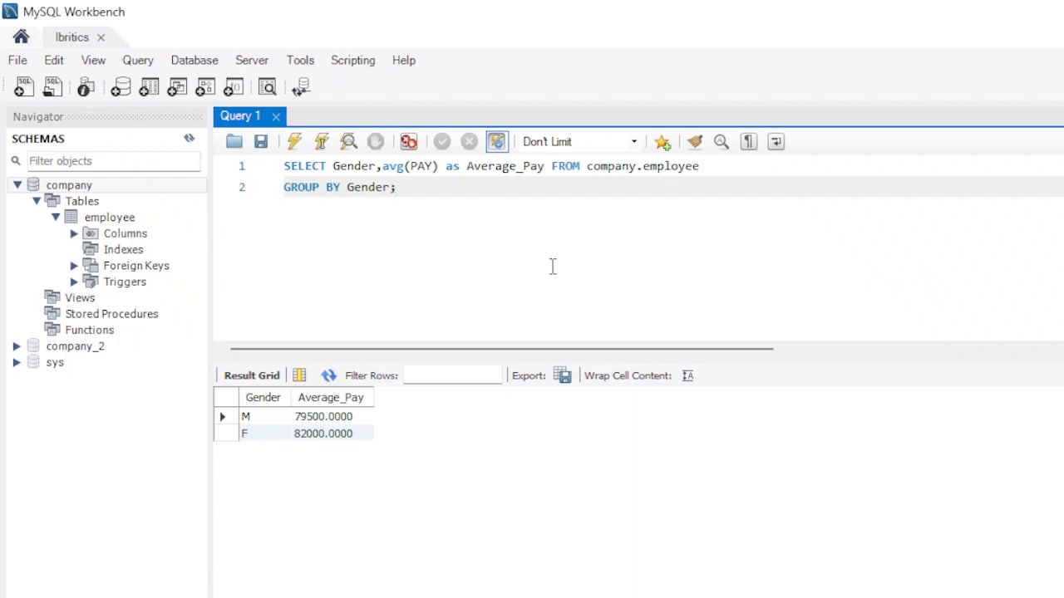
pyautogui.click(397, 186)
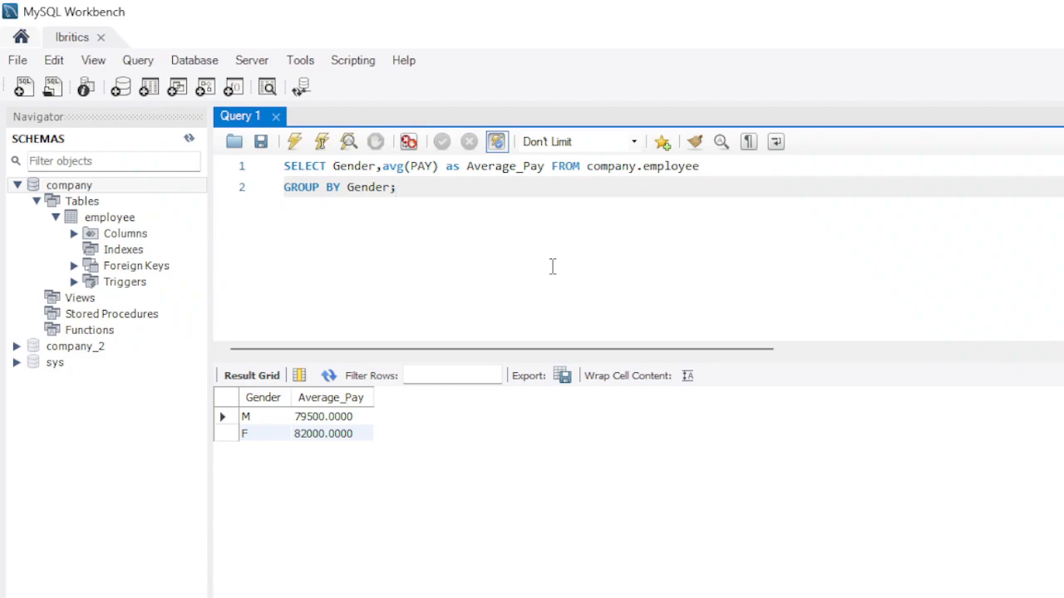
pyautogui.click(397, 186)
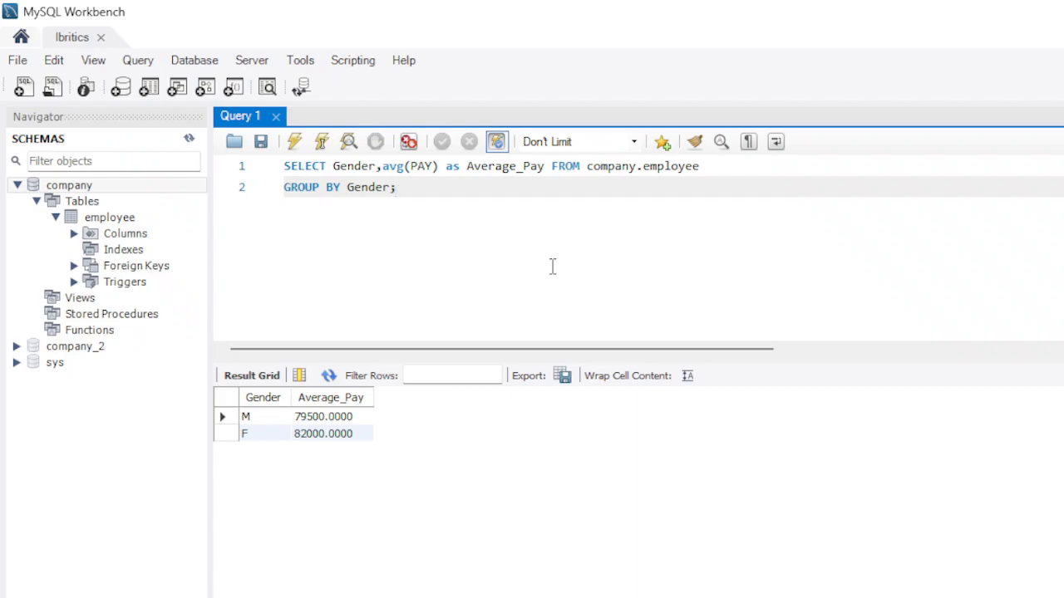
pyautogui.click(395, 186)
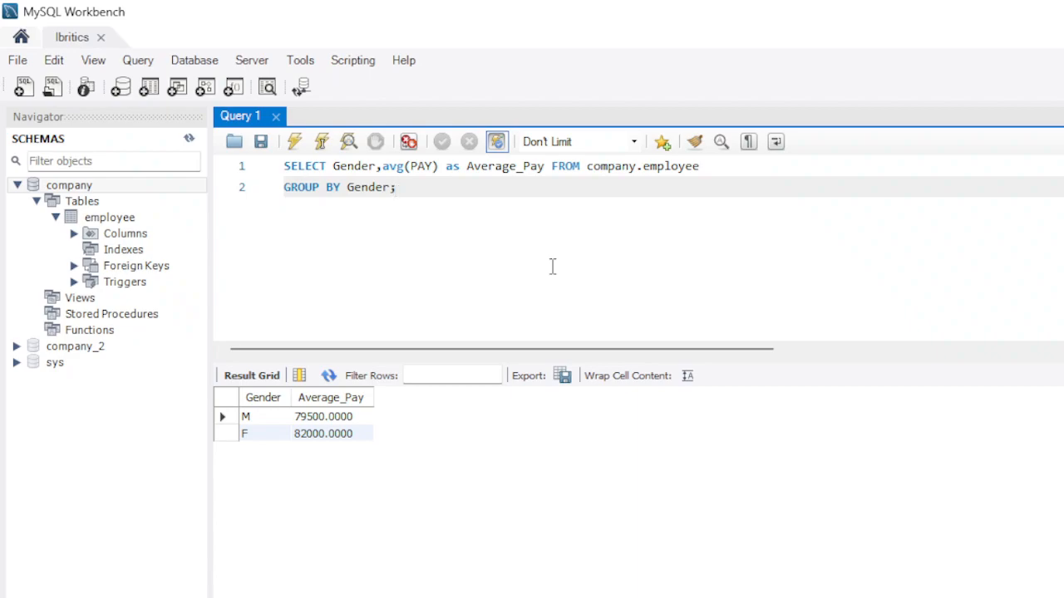
pyautogui.moveTo(323, 252)
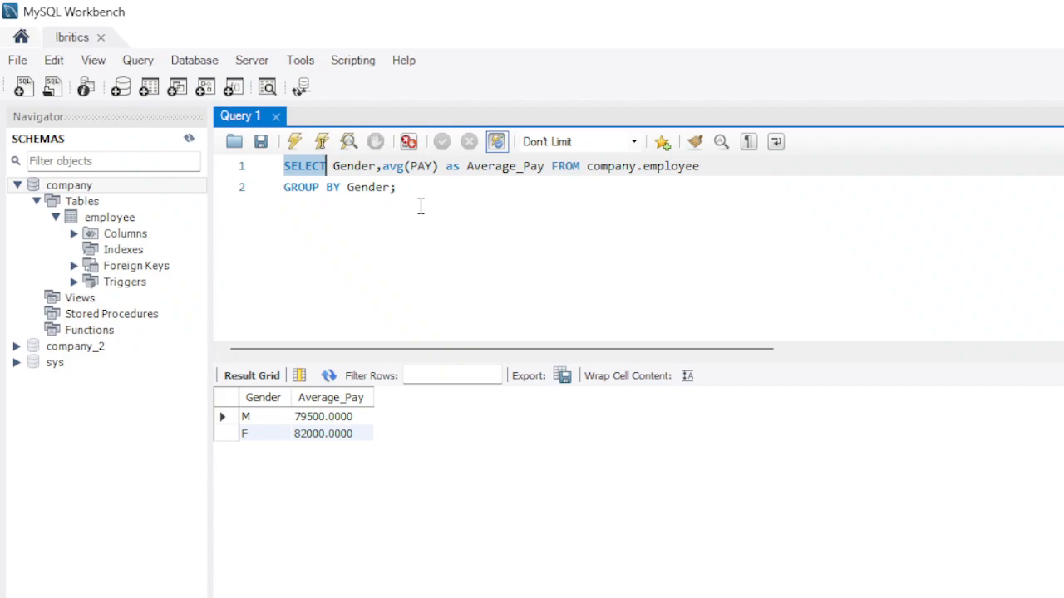
pyautogui.moveTo(419, 206)
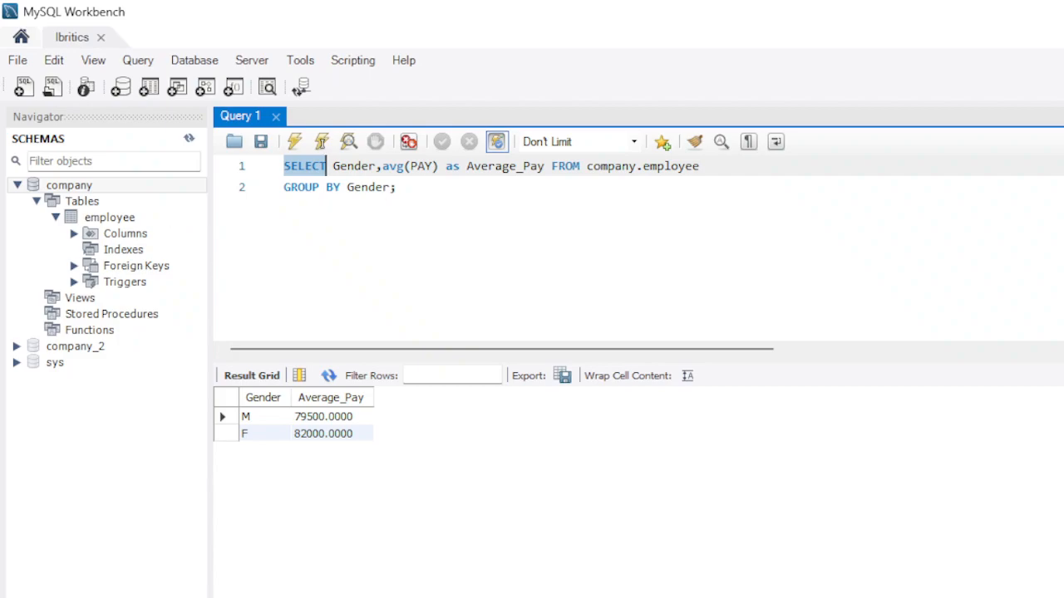